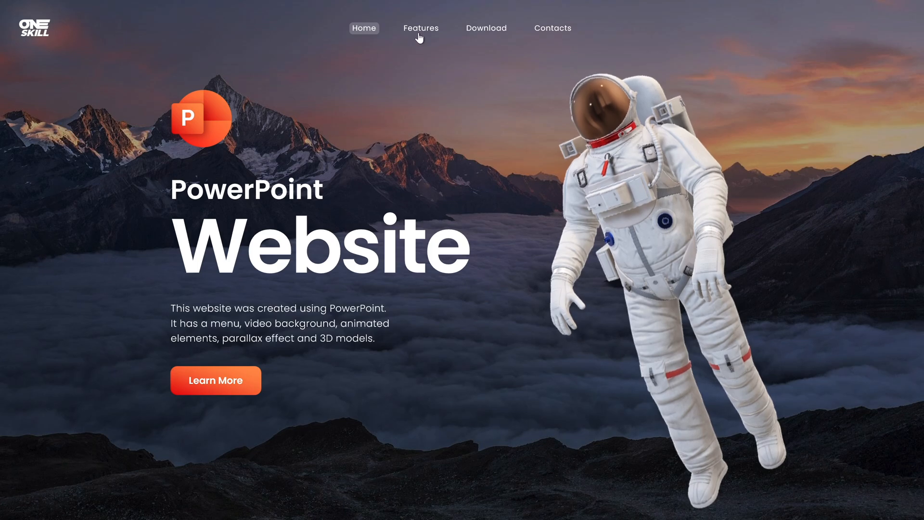
In Slide Show, follow the Features, Download and Contacts menu links, then return to Features.
click(421, 28)
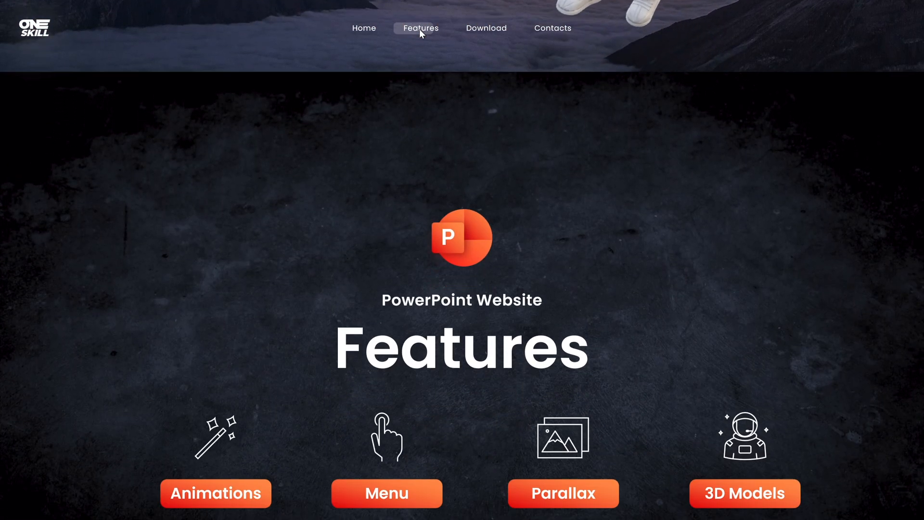
scroll(down, 3)
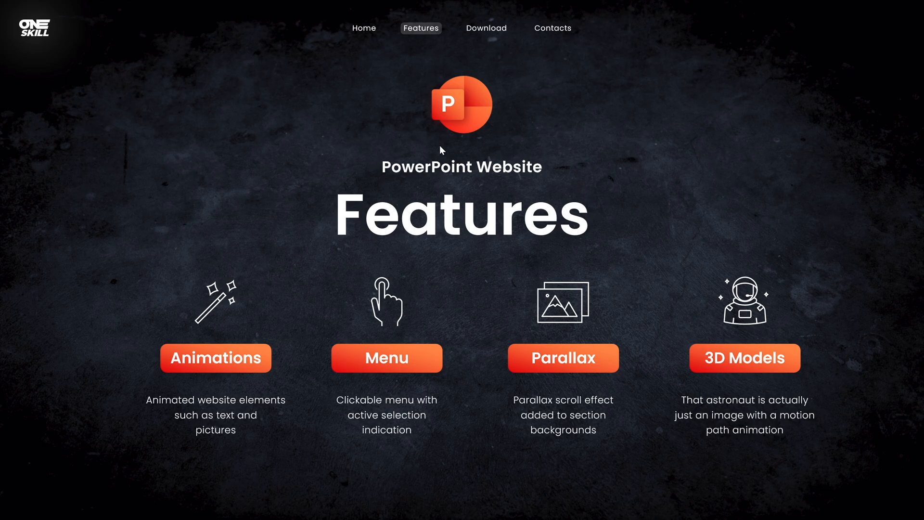
mouse_move(713, 314)
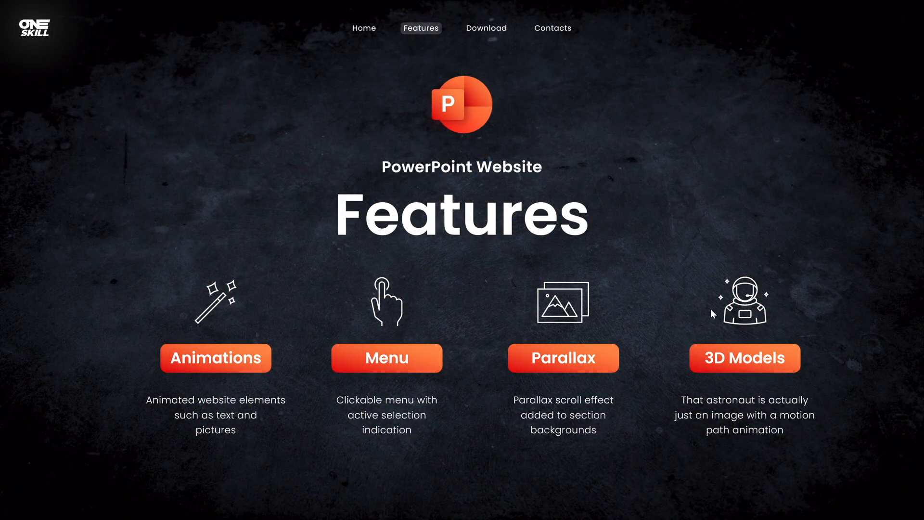
click(485, 28)
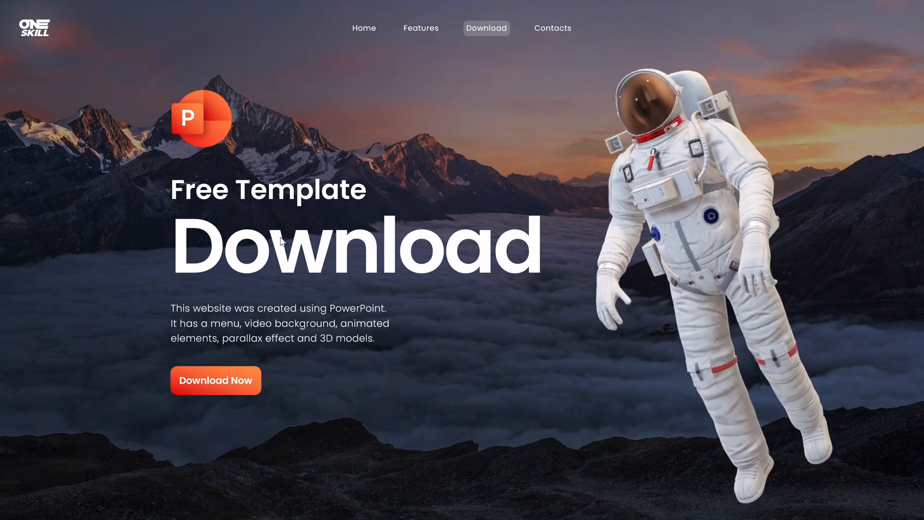
click(552, 28)
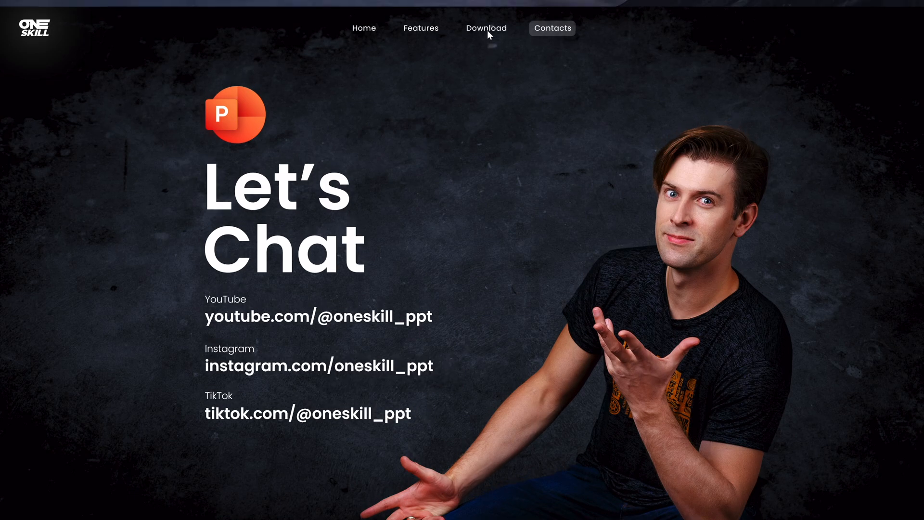
click(420, 28)
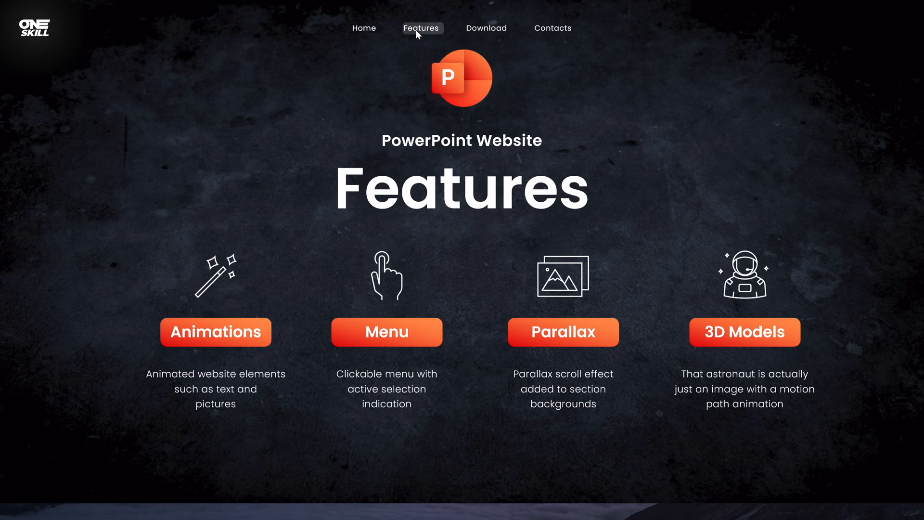
click(364, 28)
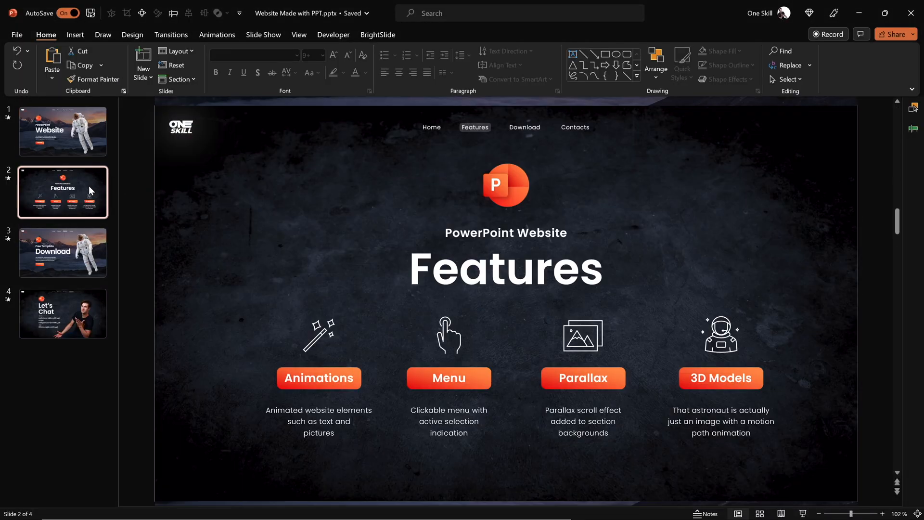
View the Download slide thumbnail, then select the first Home slide.
click(63, 252)
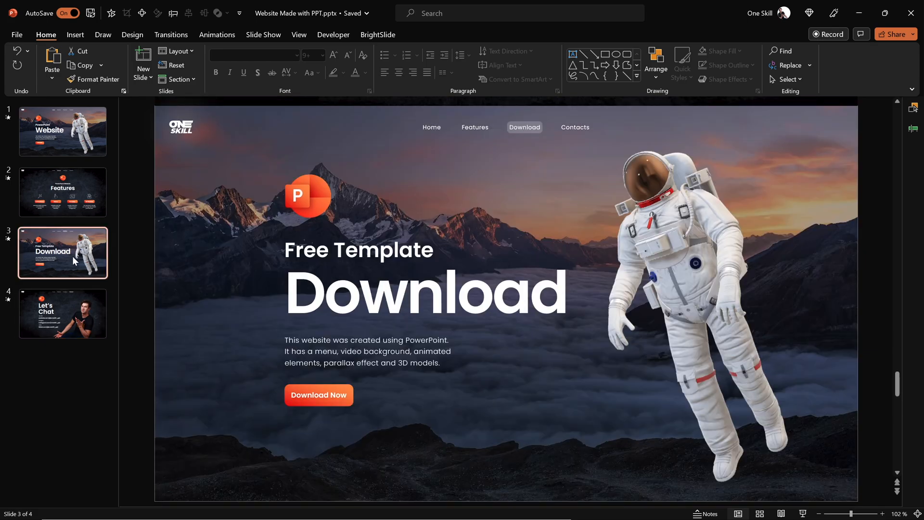
click(63, 131)
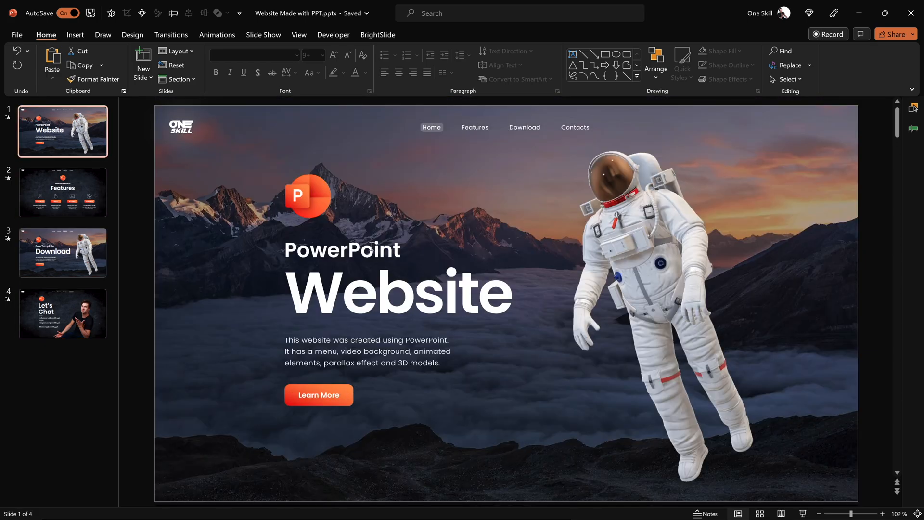
mouse_move(482, 235)
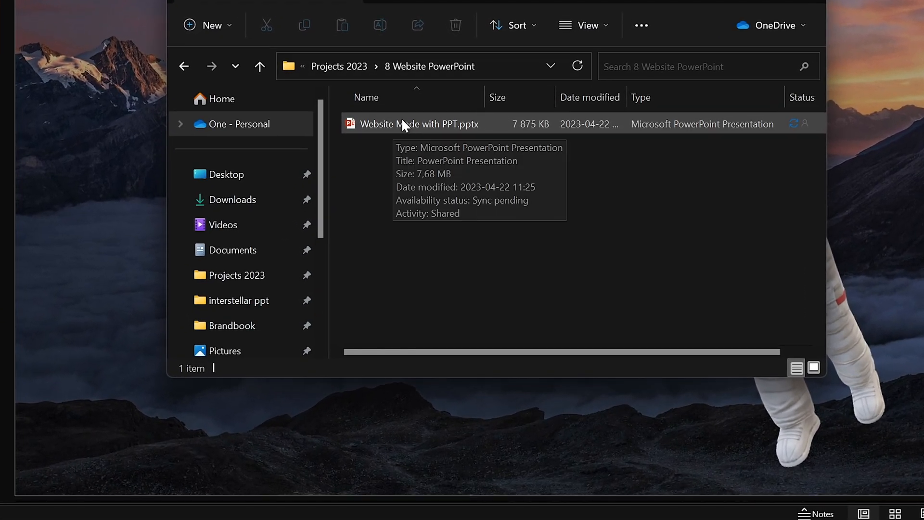
Open Website Made with PPT.pptx online through the file's OneDrive context menu.
right_click(403, 124)
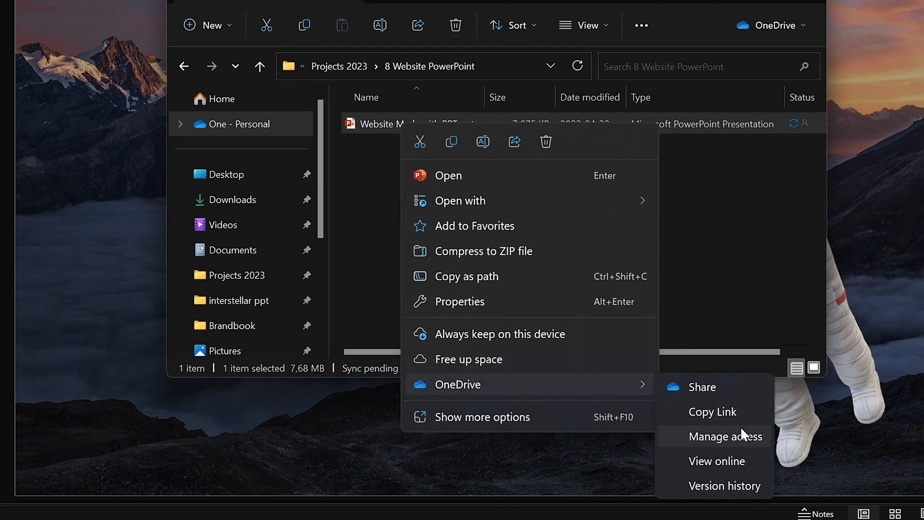
click(716, 461)
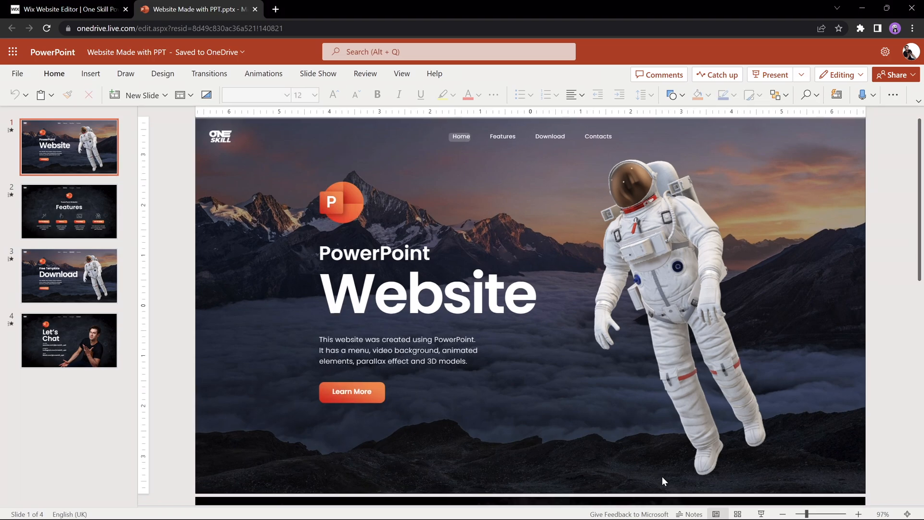
Copy the deck's iframe embed code from File > Share > Embed.
click(16, 73)
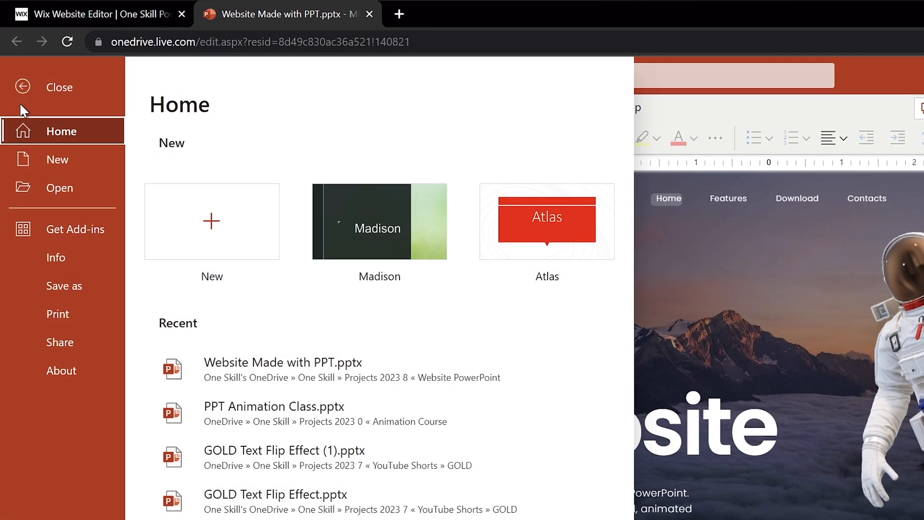
click(59, 342)
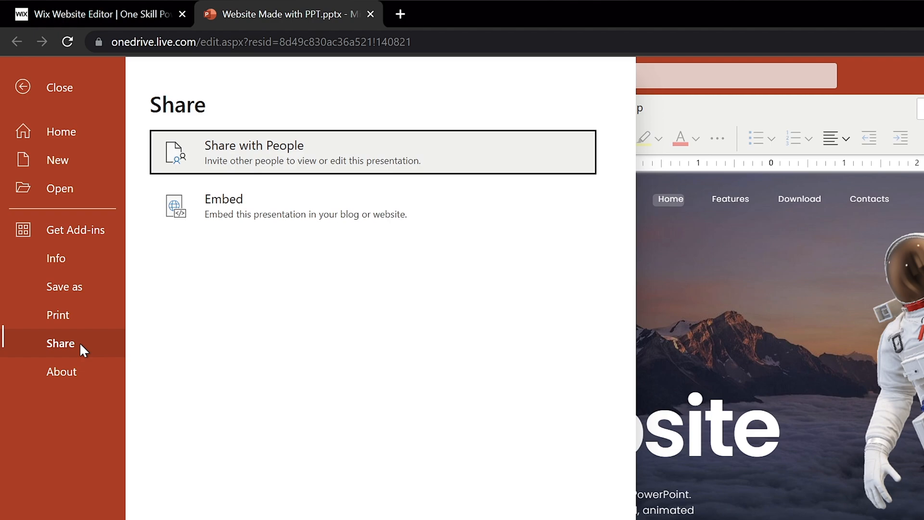
click(224, 199)
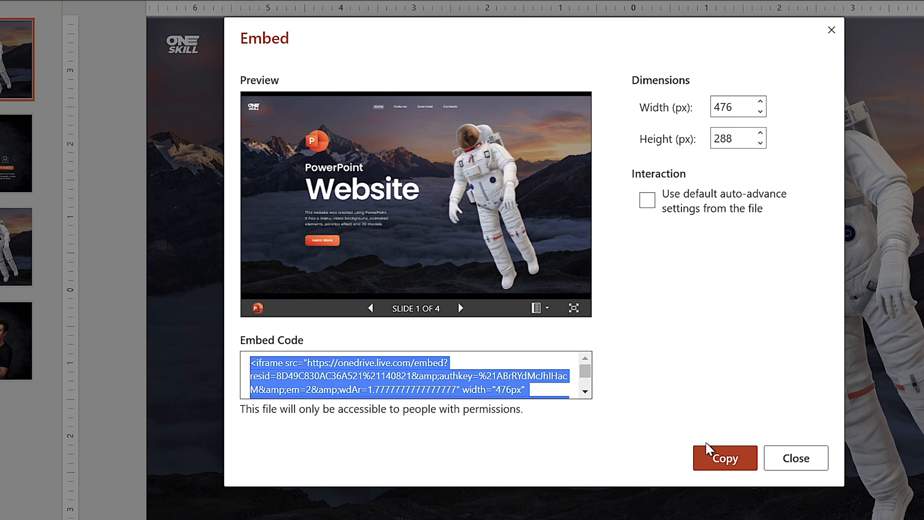
click(725, 458)
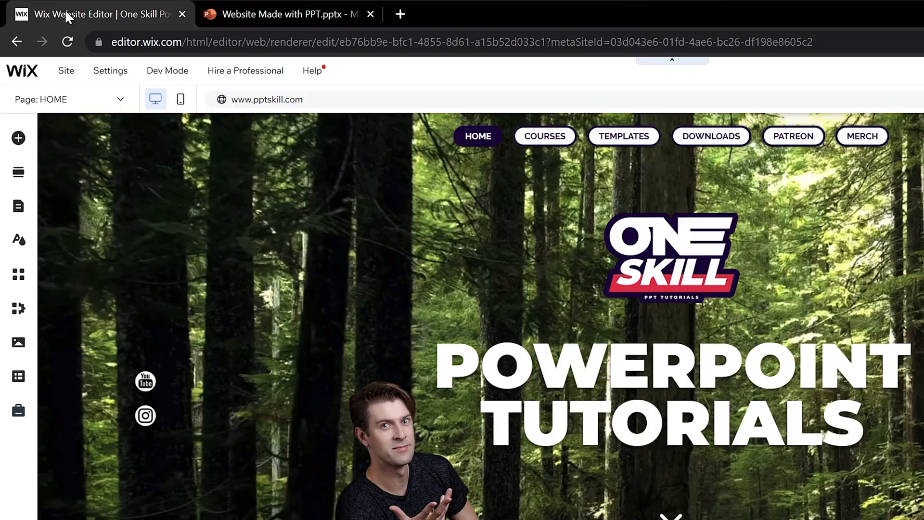
In the Wix editor, add a new page named pptweb.
click(21, 70)
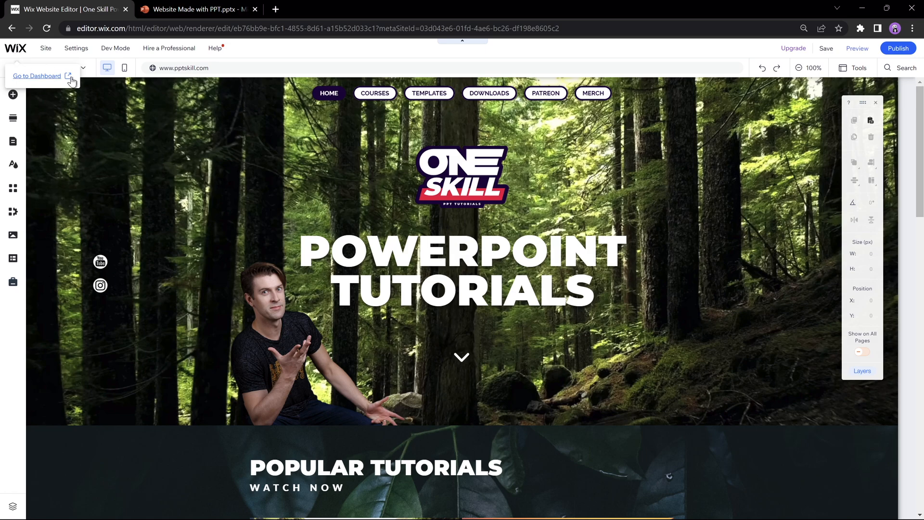
click(13, 141)
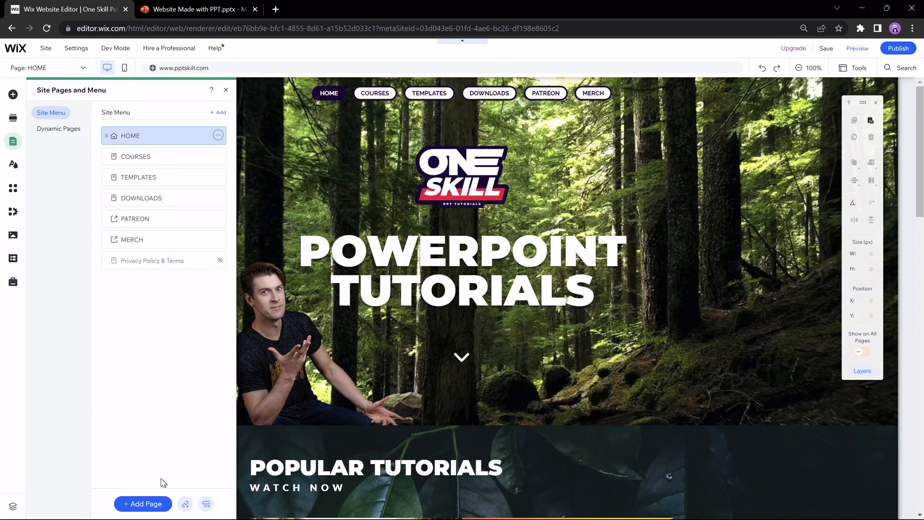
click(142, 503)
text(pptweb)
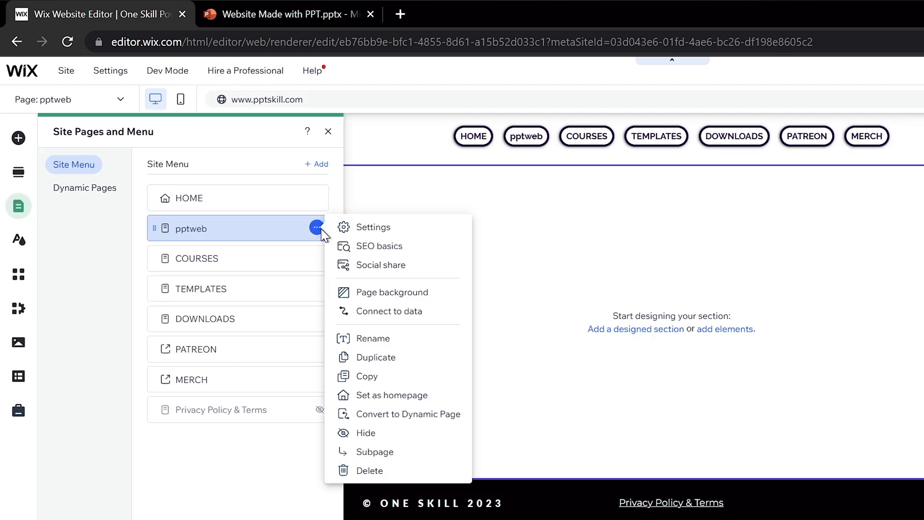
Hide pptweb from the site menu and give it the No header & footer layout.
click(373, 227)
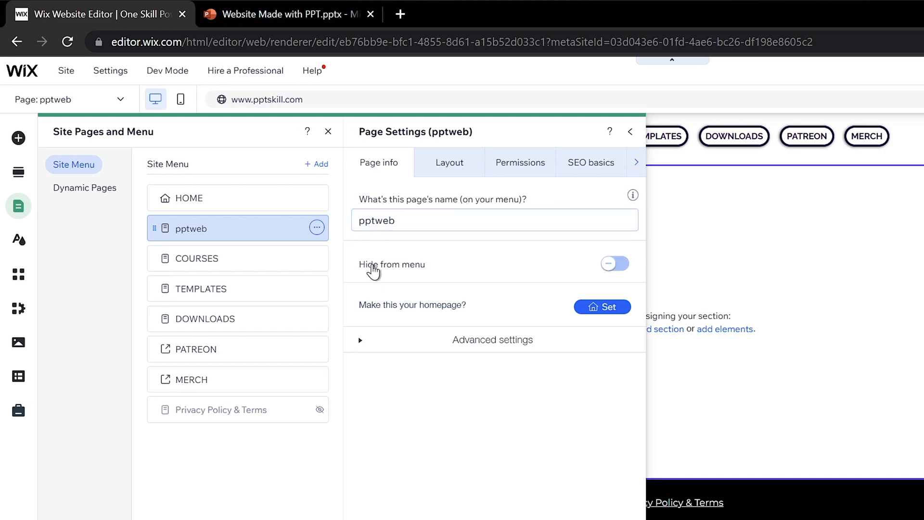
click(614, 263)
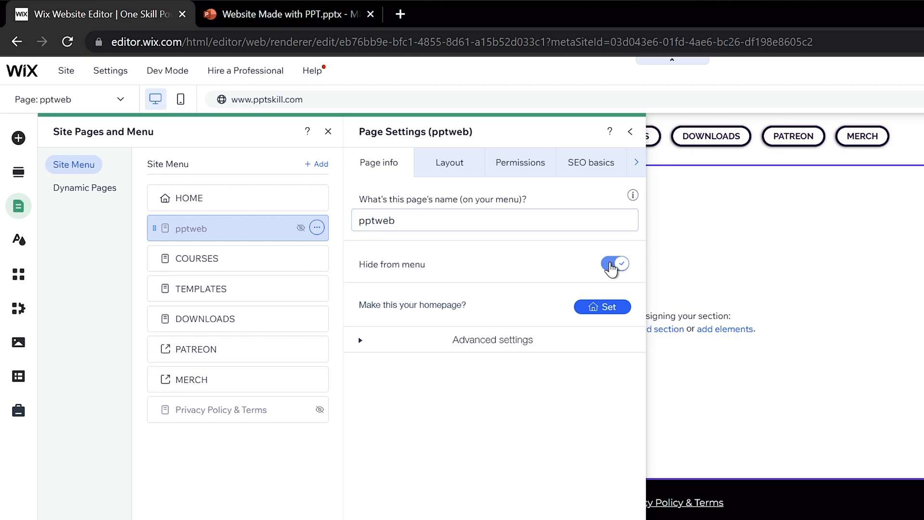
click(449, 162)
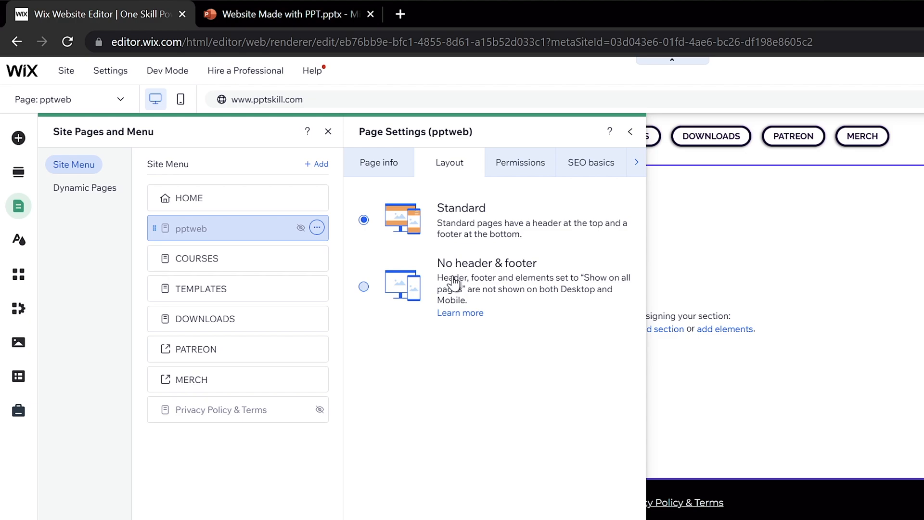
click(364, 286)
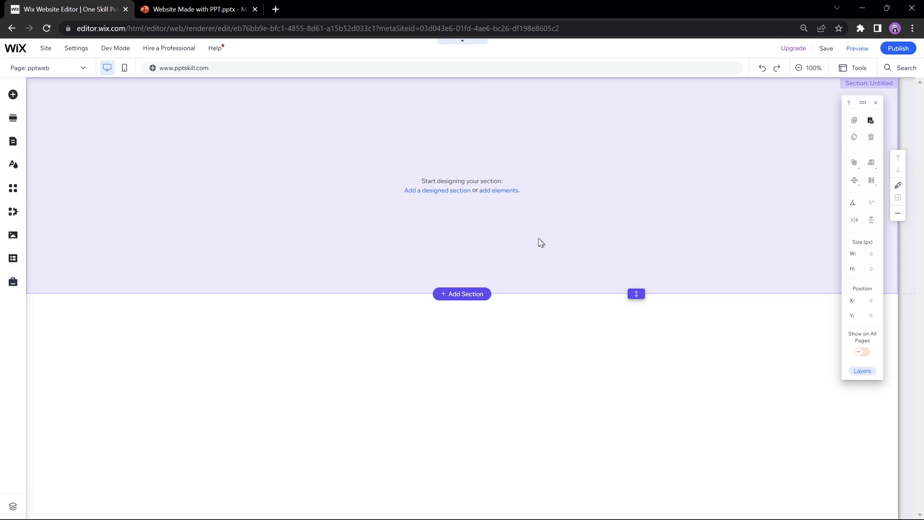
mouse_move(636, 294)
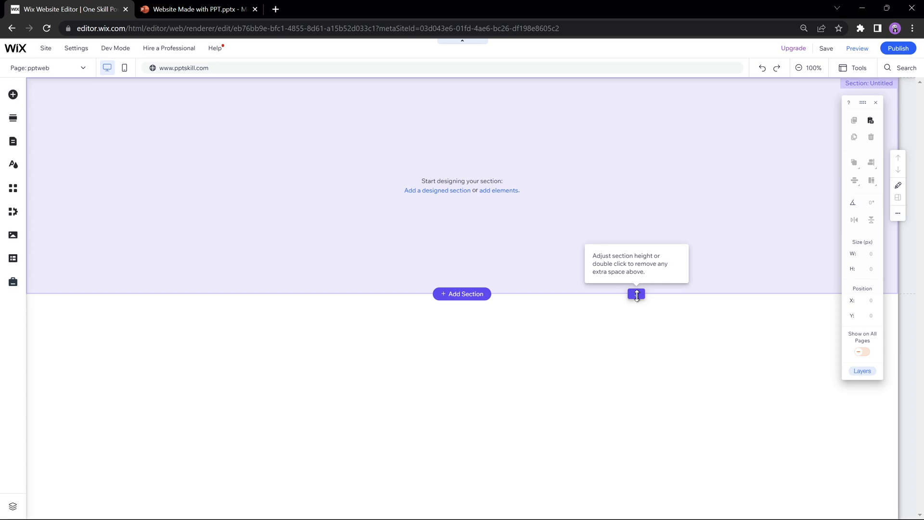
Drag the empty section taller and enter 90 as its height.
drag(635, 294, 637, 395)
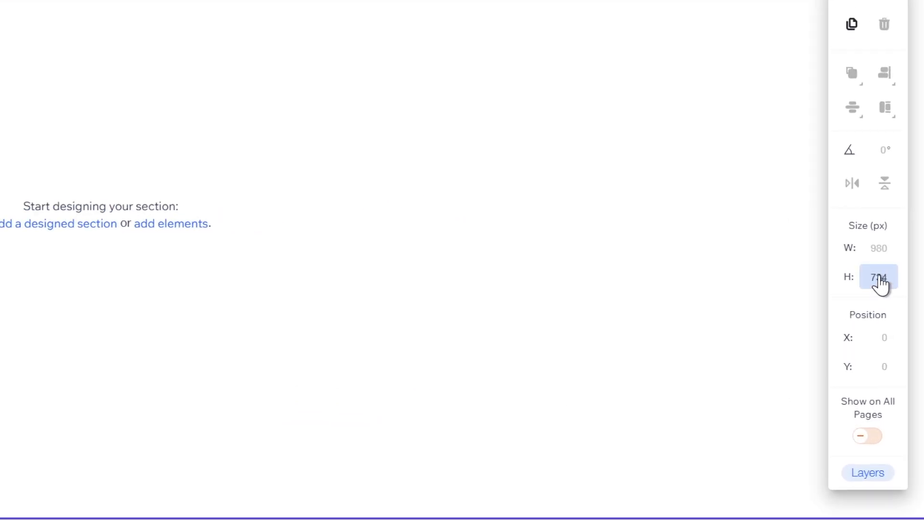
text(90)
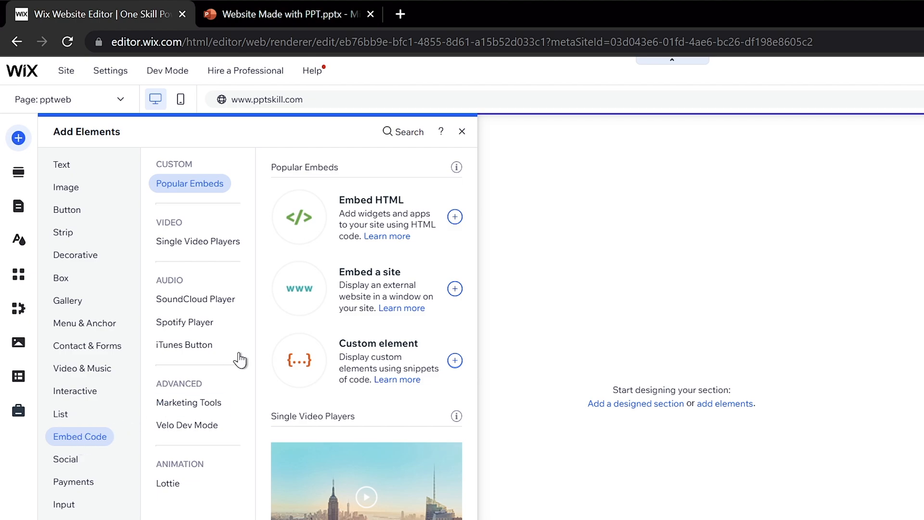
Place the embed element on the page and set its width to 100%.
click(455, 216)
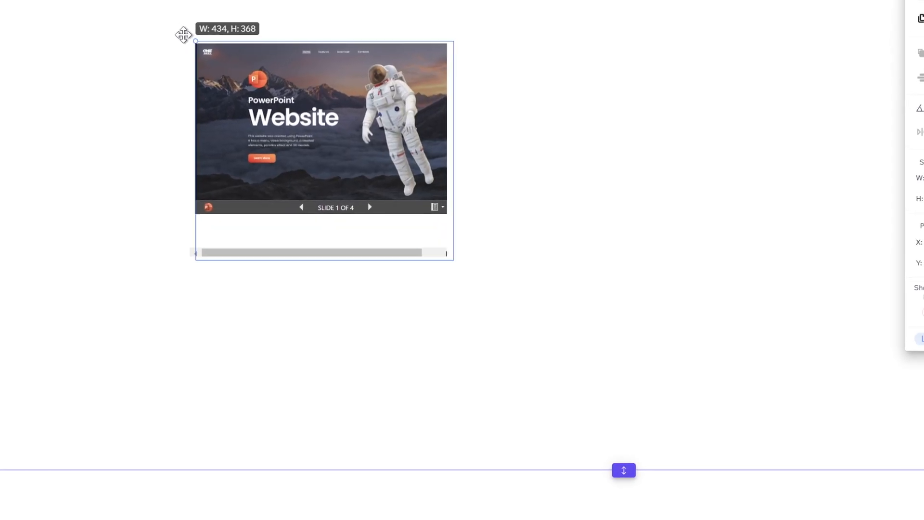
click(276, 127)
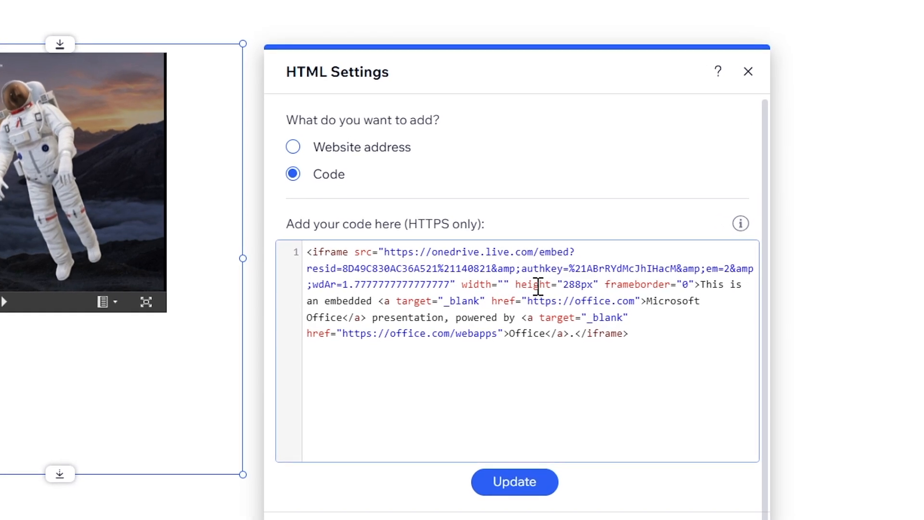
text(100%)
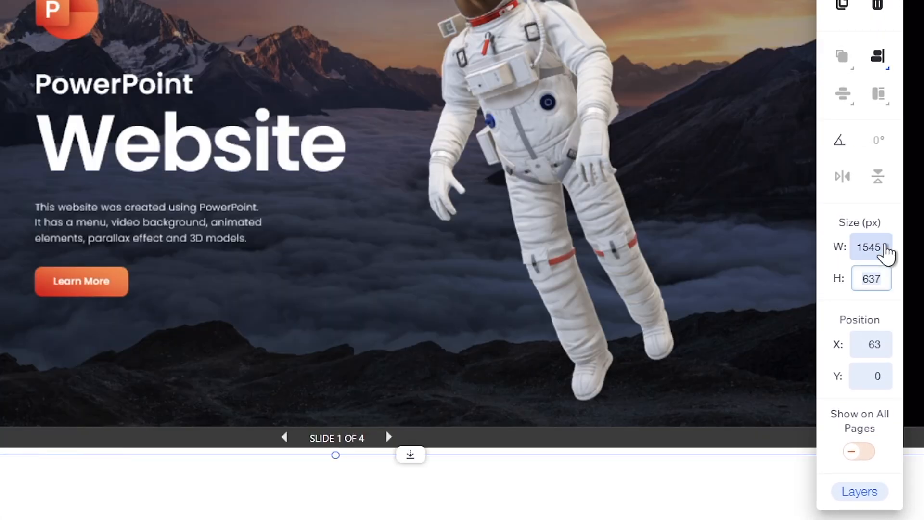
Set the embed's height to 900 and centre it horizontally and vertically.
click(870, 278)
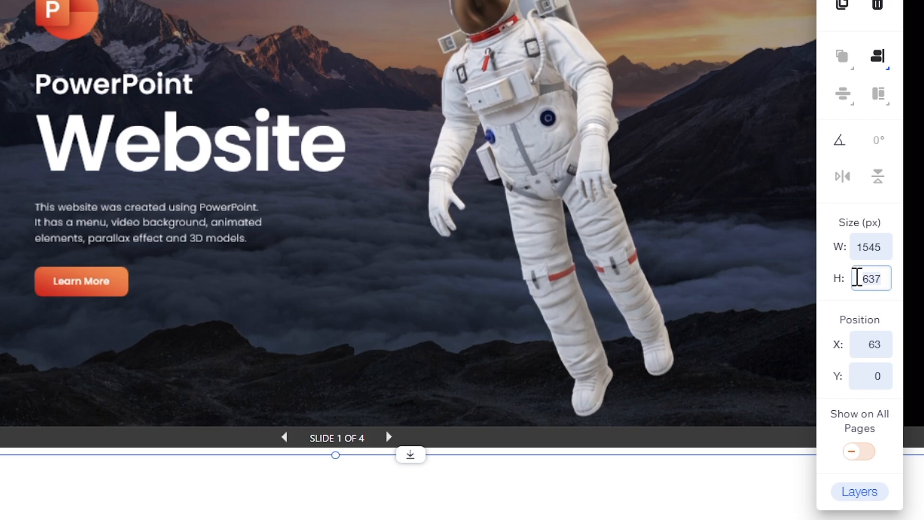
text(900)
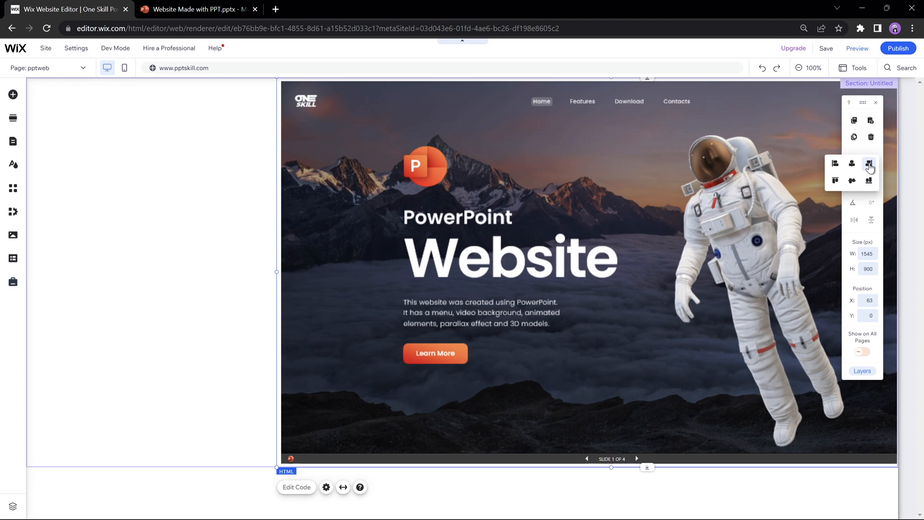
click(852, 181)
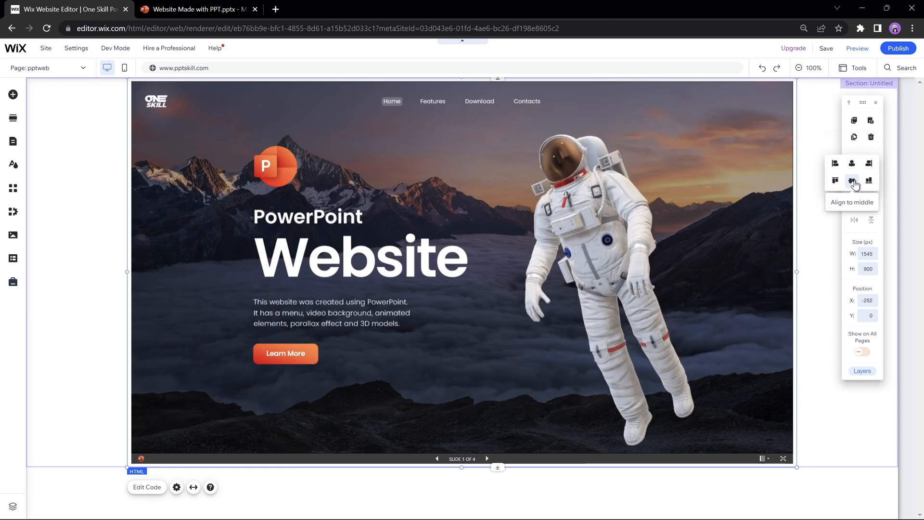
click(851, 181)
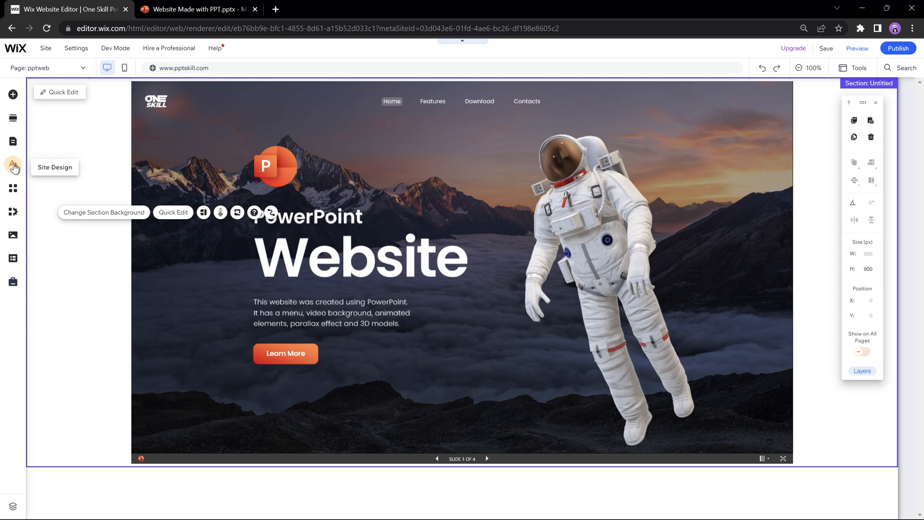
Set the page background to a plain black colour and publish the site.
click(13, 164)
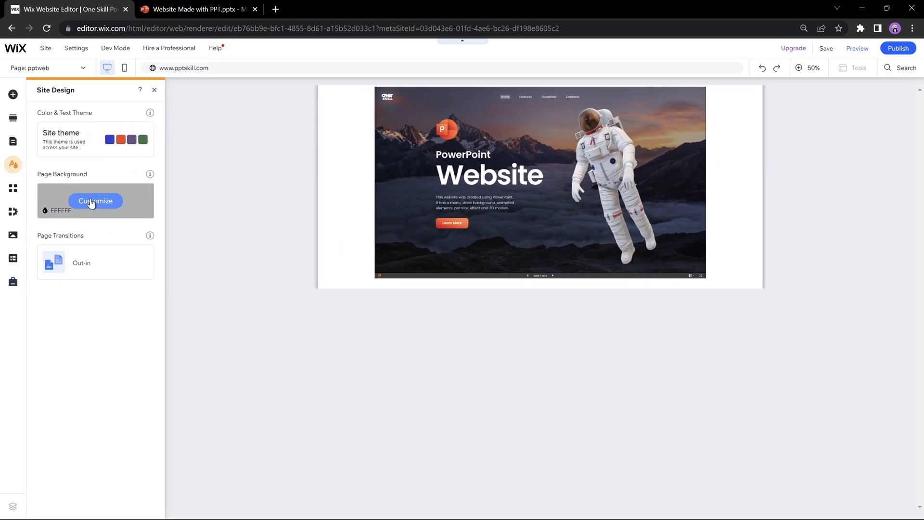
click(95, 201)
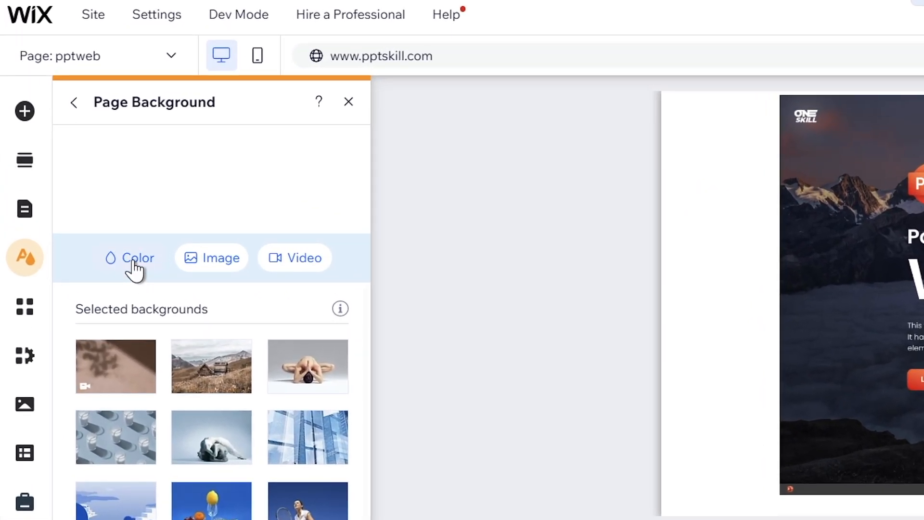
click(138, 258)
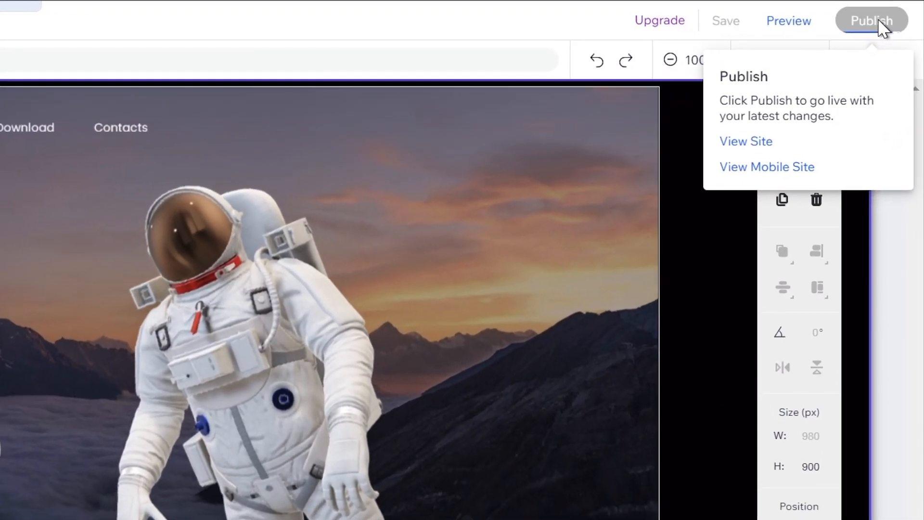
click(869, 20)
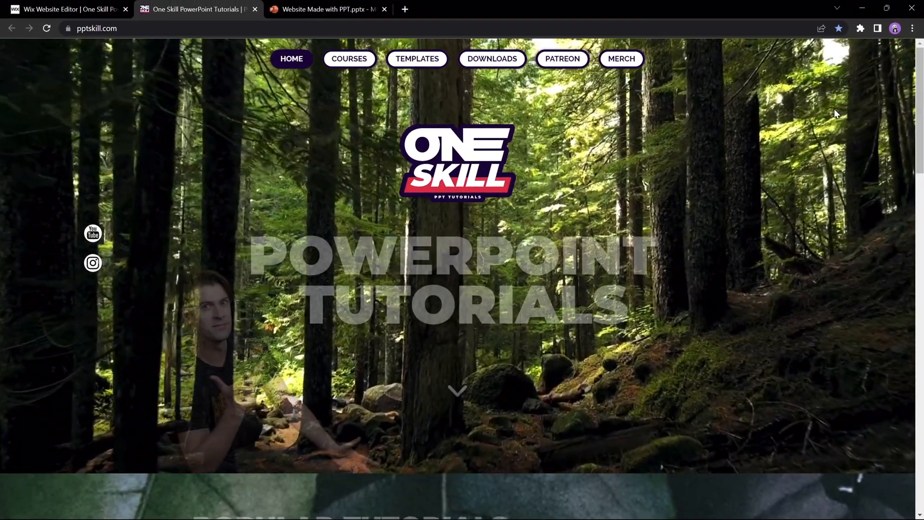
Load the live site's /pptweb page.
click(139, 28)
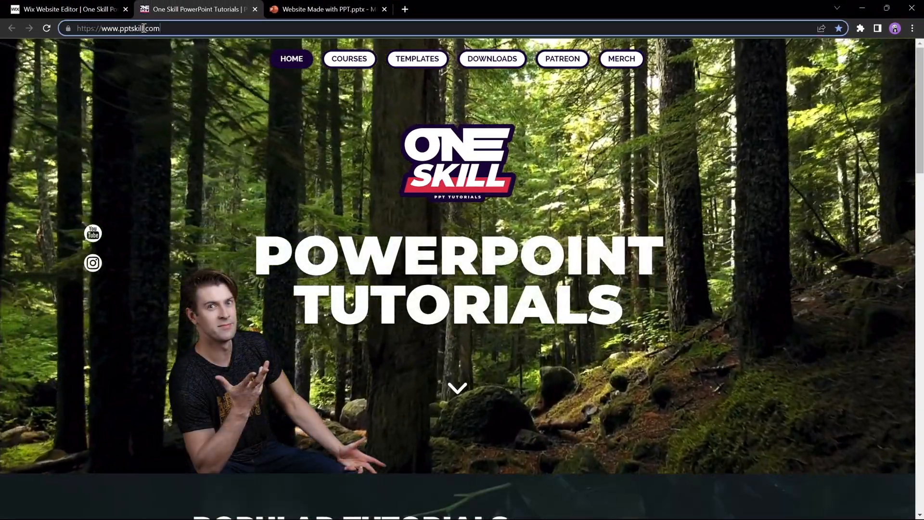
text(/pptweb)
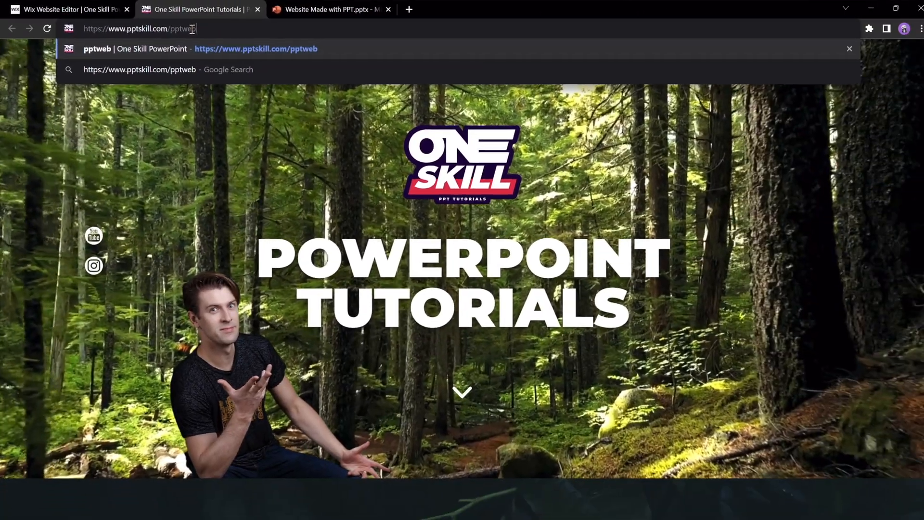
key(Enter)
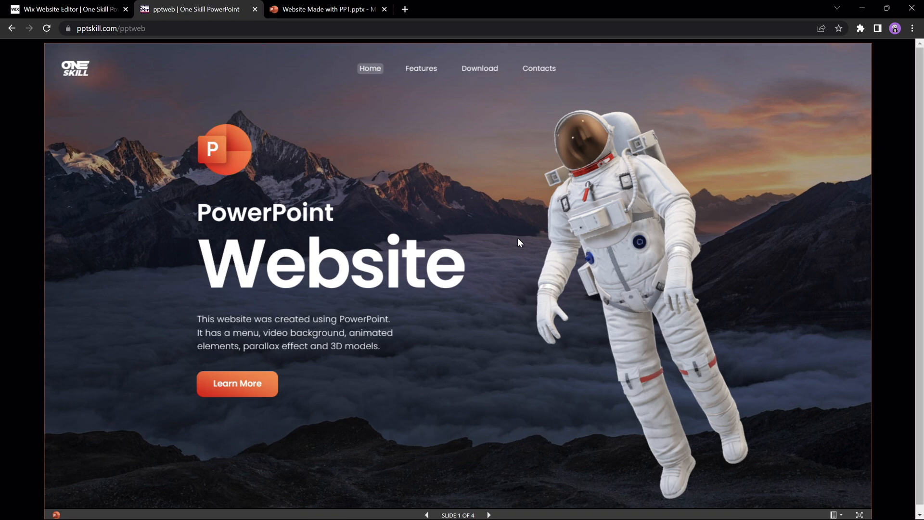
mouse_move(535, 259)
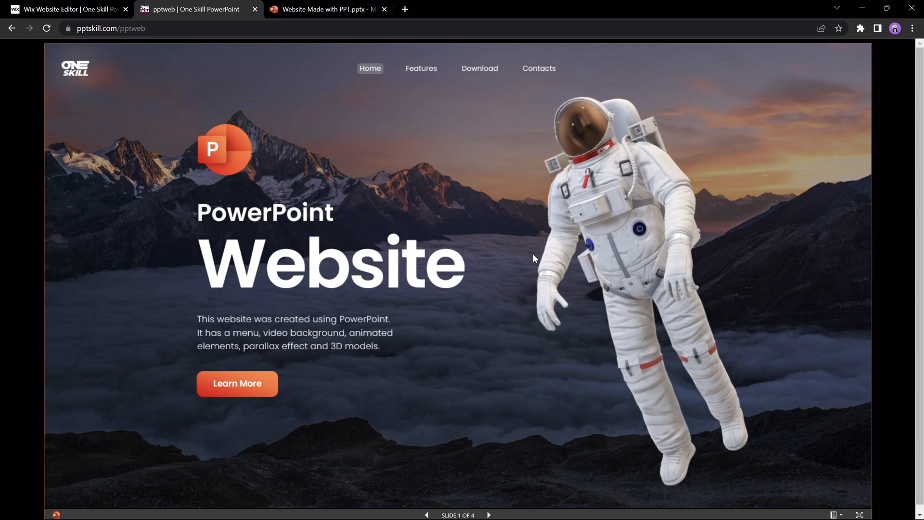
In the embedded deck, go to Features, Home, Features, Download, then Contacts.
click(421, 69)
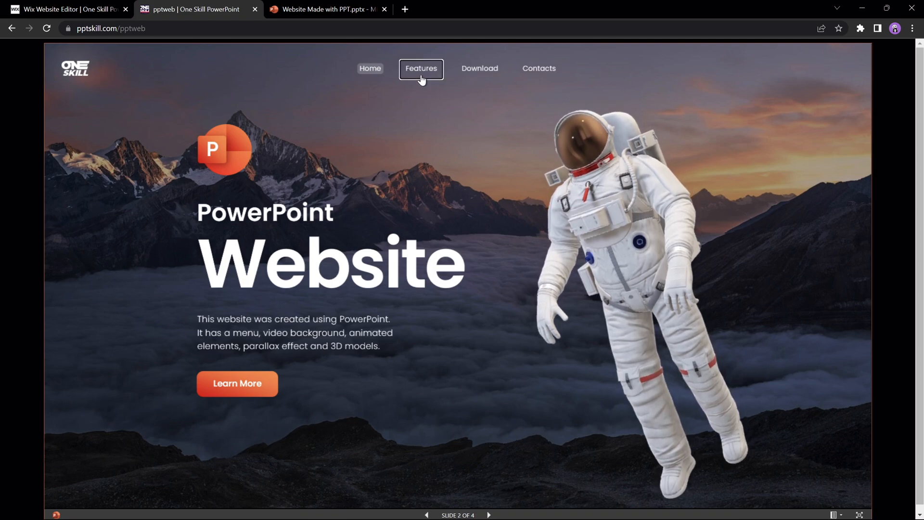
click(421, 69)
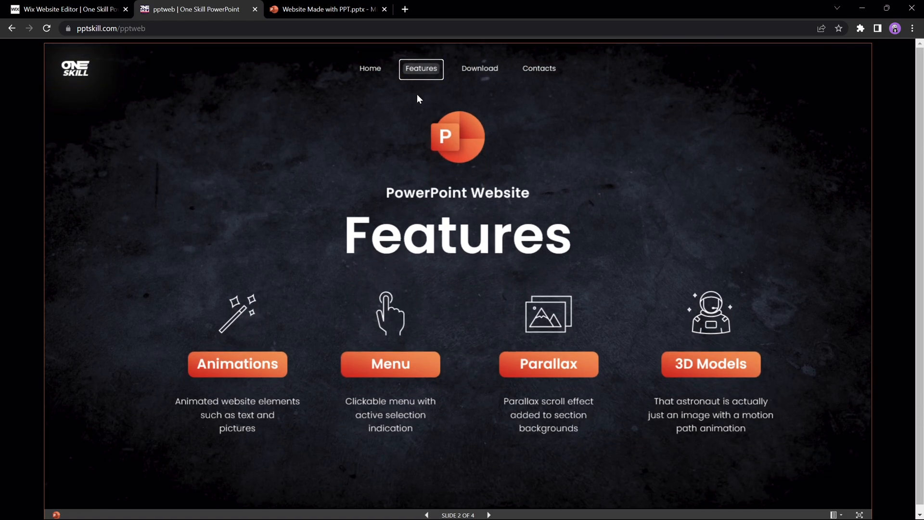
mouse_move(370, 83)
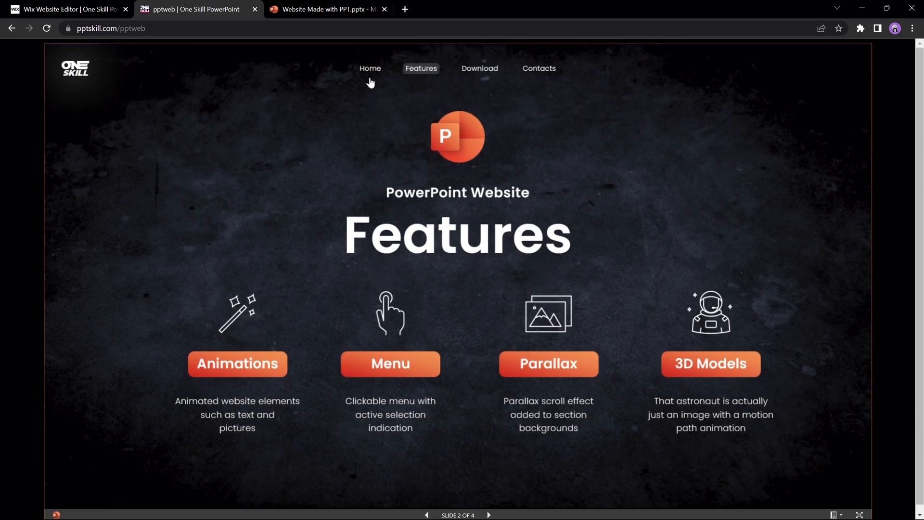
click(369, 68)
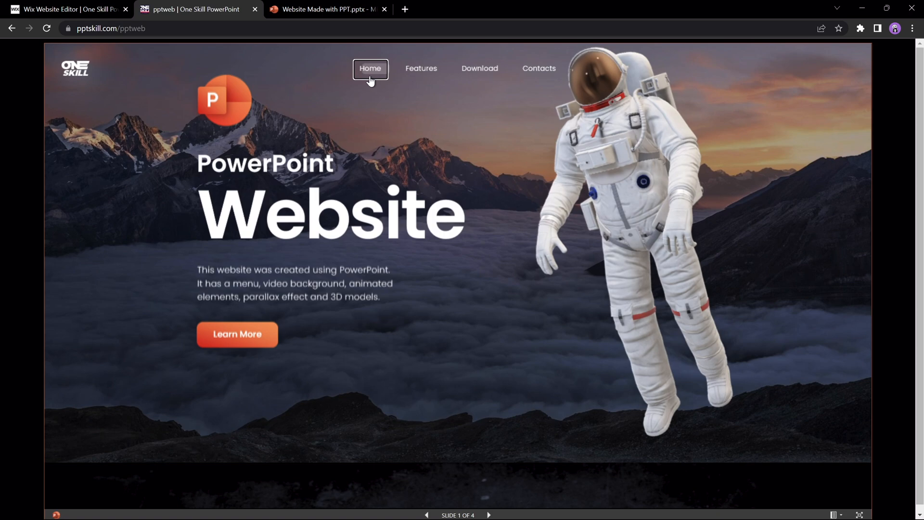
click(421, 69)
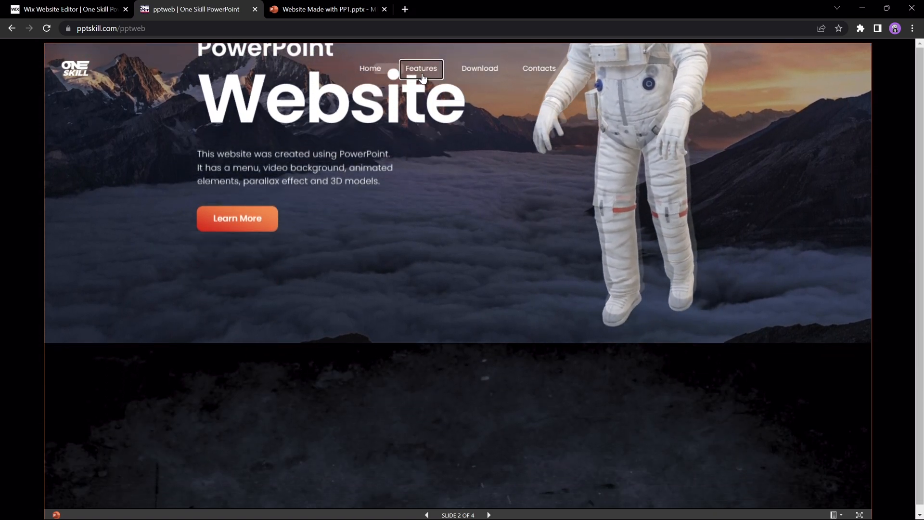
click(420, 68)
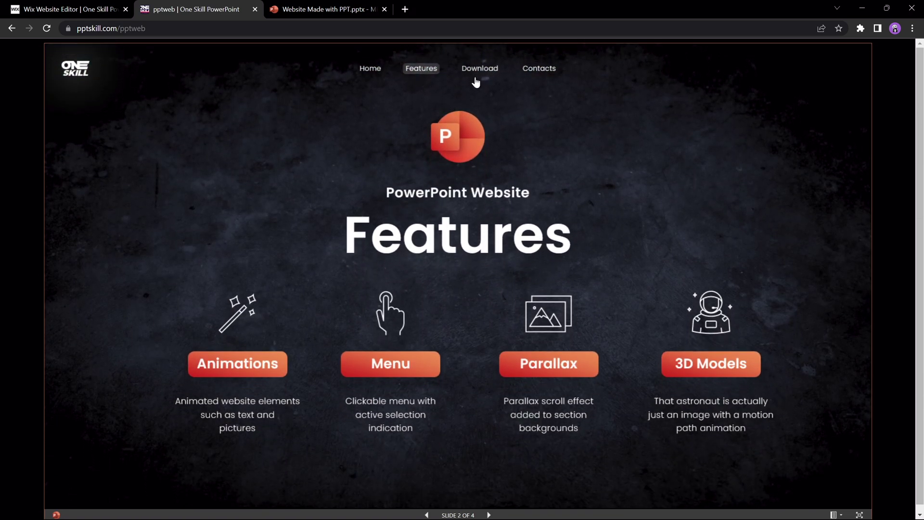
click(479, 69)
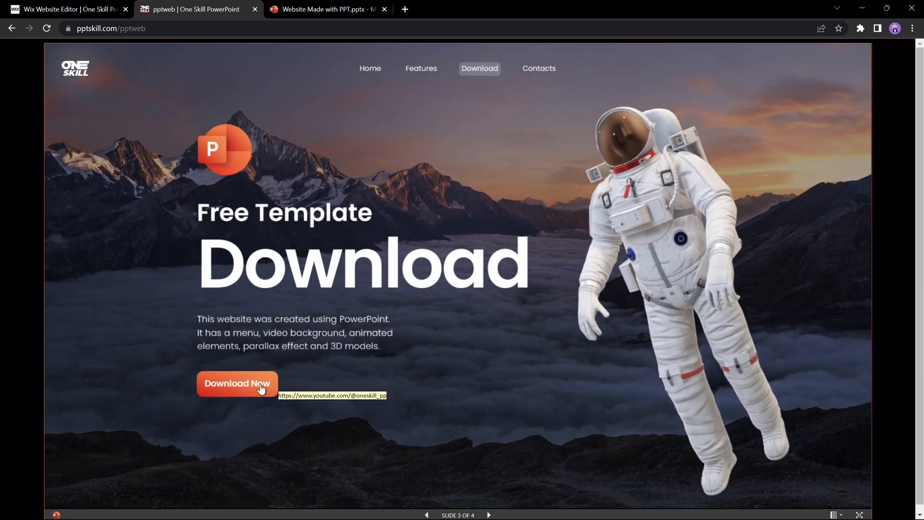
click(237, 383)
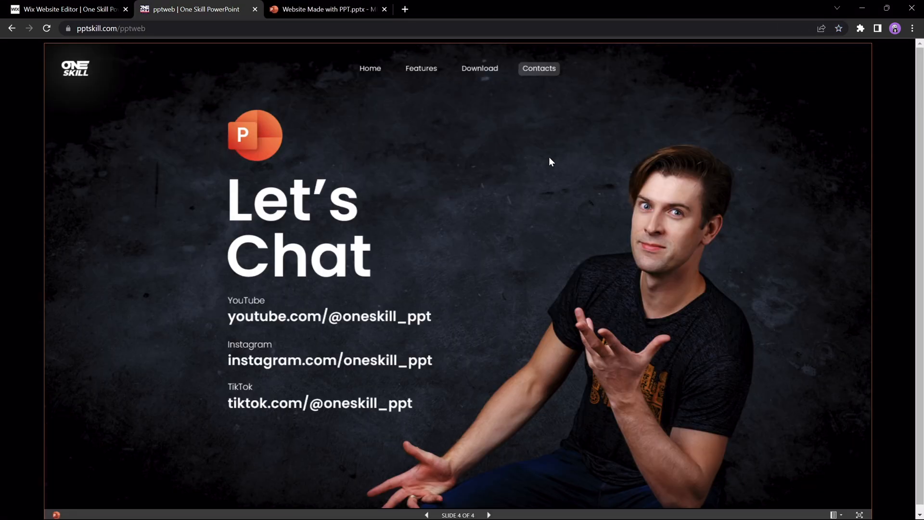
click(330, 360)
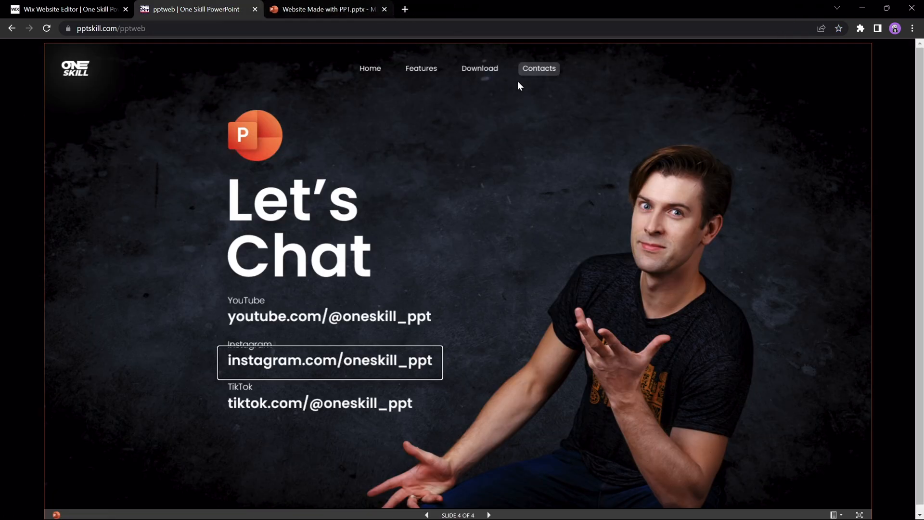
click(479, 68)
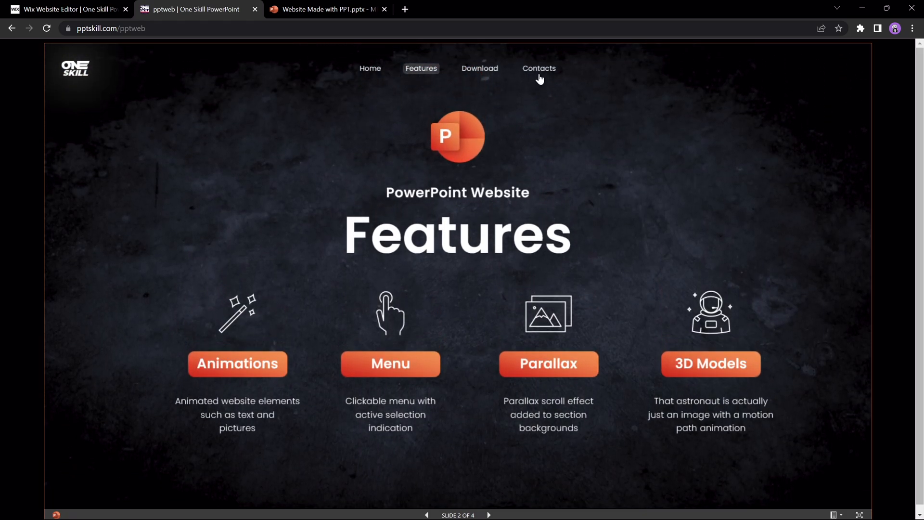
click(539, 68)
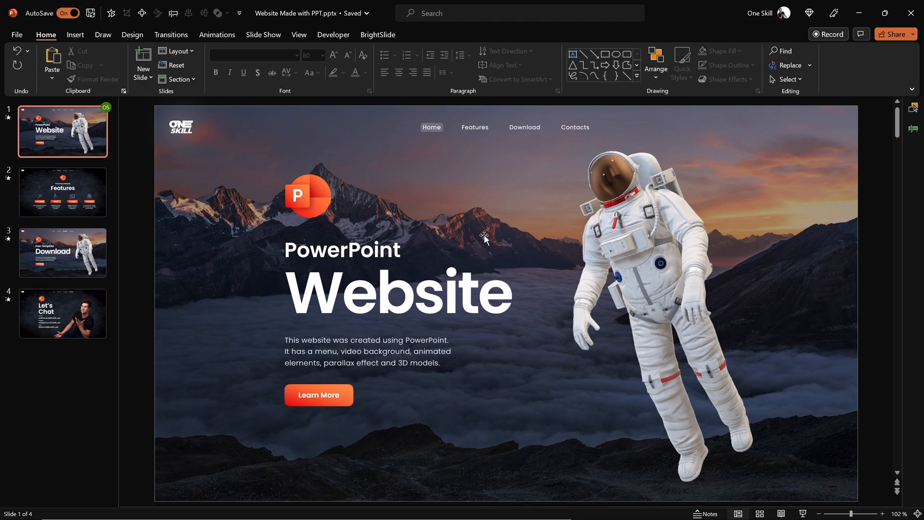
Cycle the embedded deck through Contacts, Home, Download and Features, ending on Home.
click(171, 34)
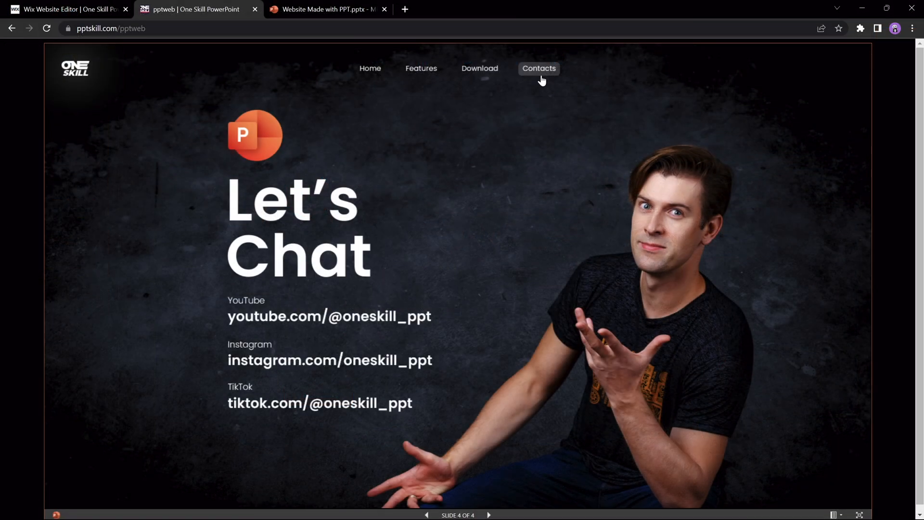
click(479, 68)
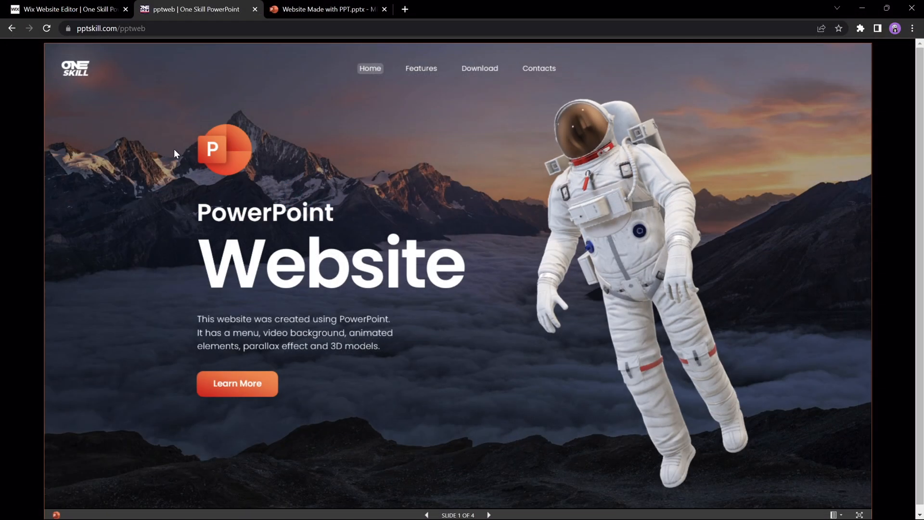
click(421, 68)
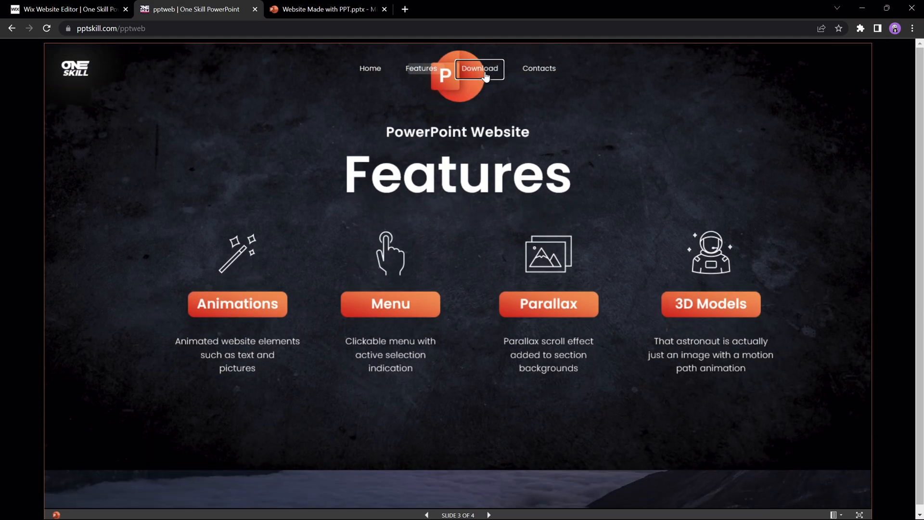
click(479, 69)
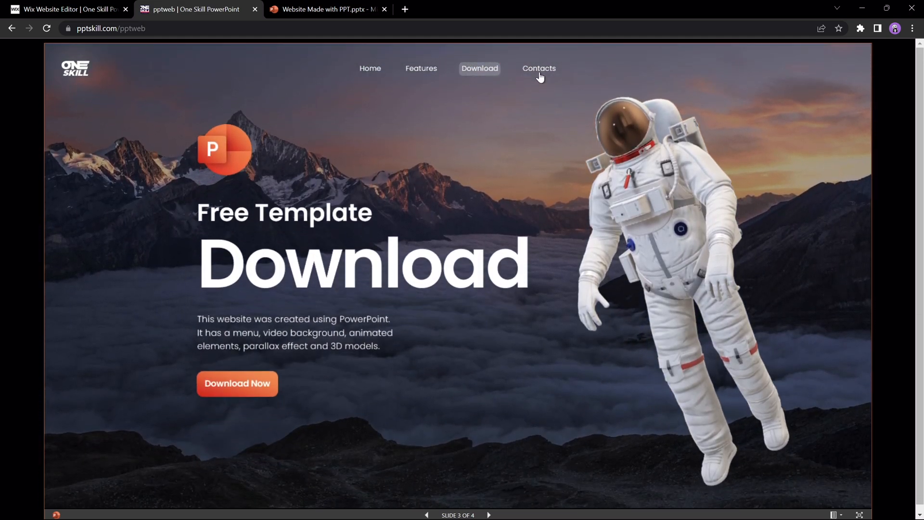
click(538, 69)
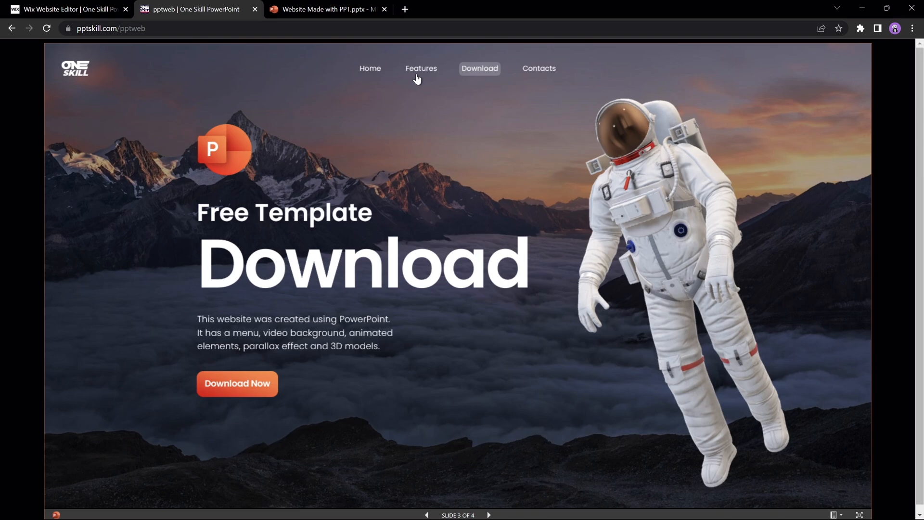
click(421, 68)
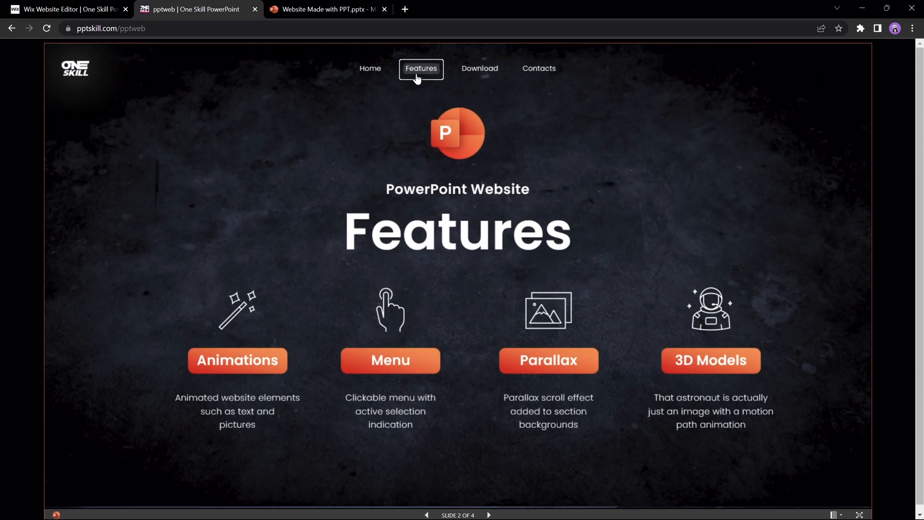
click(370, 68)
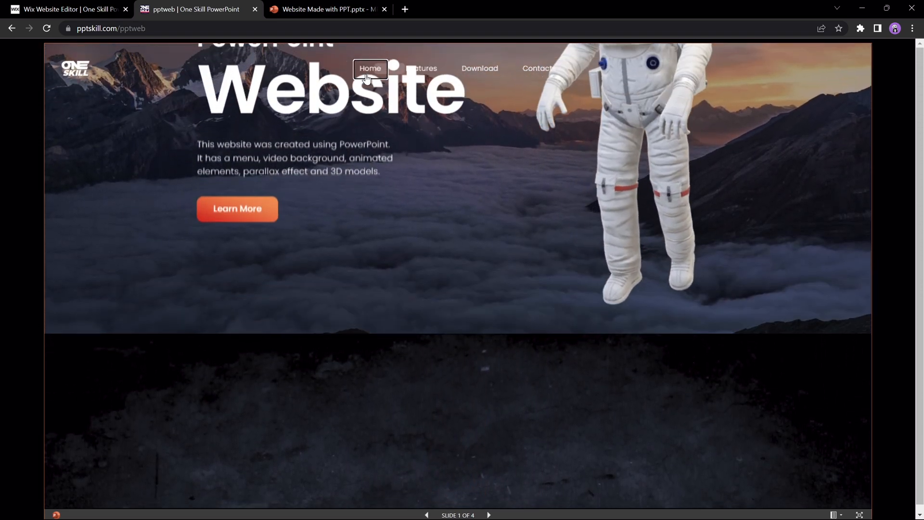